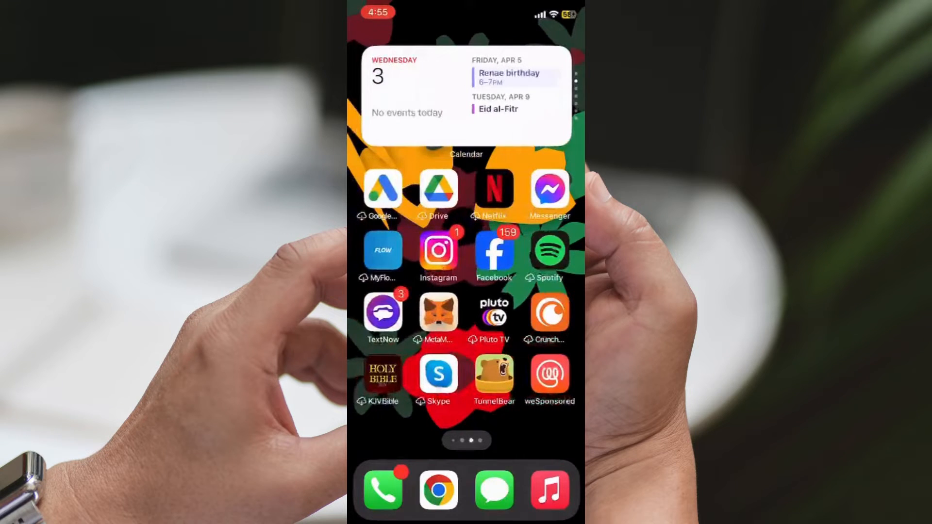
Launch Messenger from the home screen and show its side menu.
{"action": "left_click", "coordinate": [550, 193]}
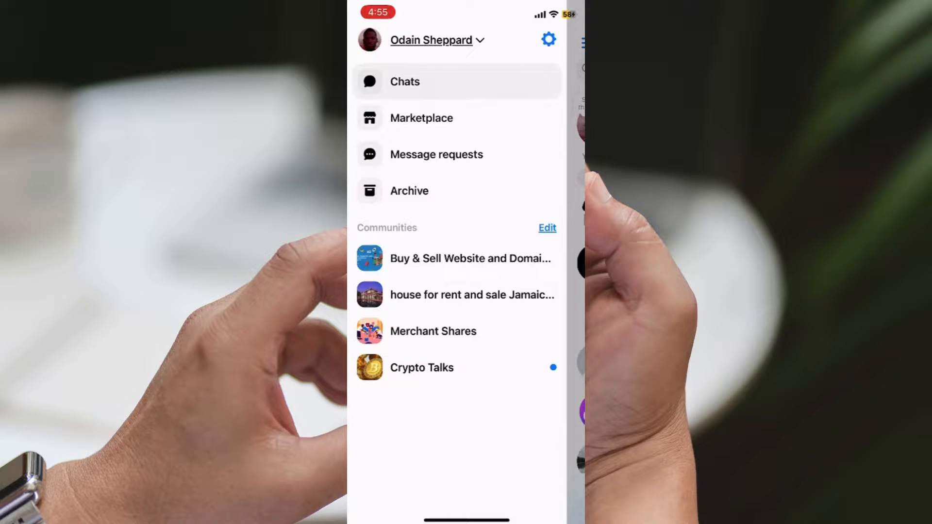
Show Messenger's Settings list down to account, privacy, notifications, media and help.
{"action": "left_click", "coordinate": [547, 39]}
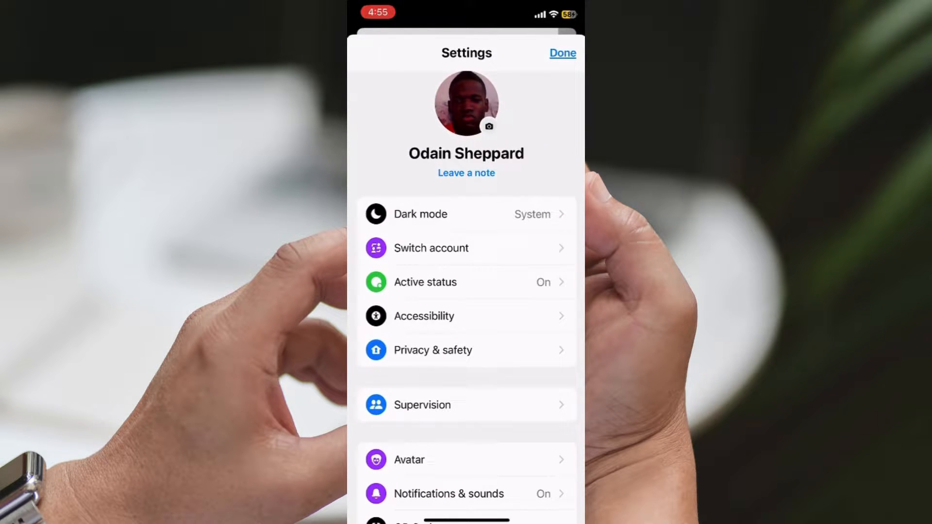
{"action": "scroll", "scroll_direction": "down", "scroll_amount": 3}
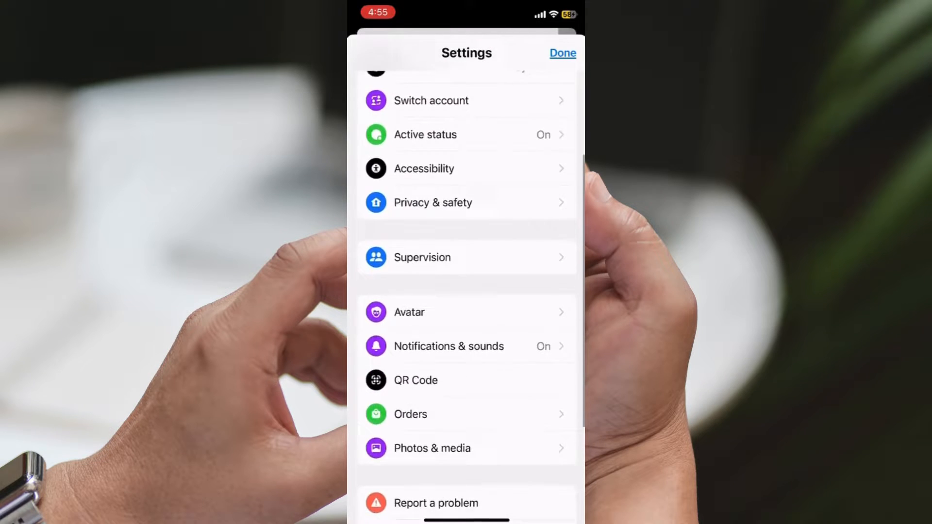
{"action": "scroll", "scroll_direction": "down", "scroll_amount": 3}
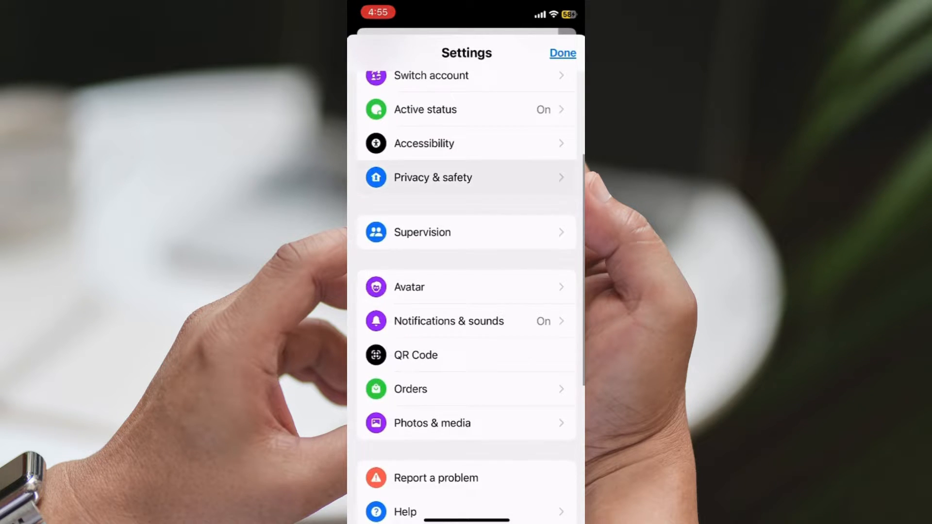
Review Privacy & safety, encrypted chats and security alerts, then back out to the home screen.
{"action": "left_click", "coordinate": [433, 177]}
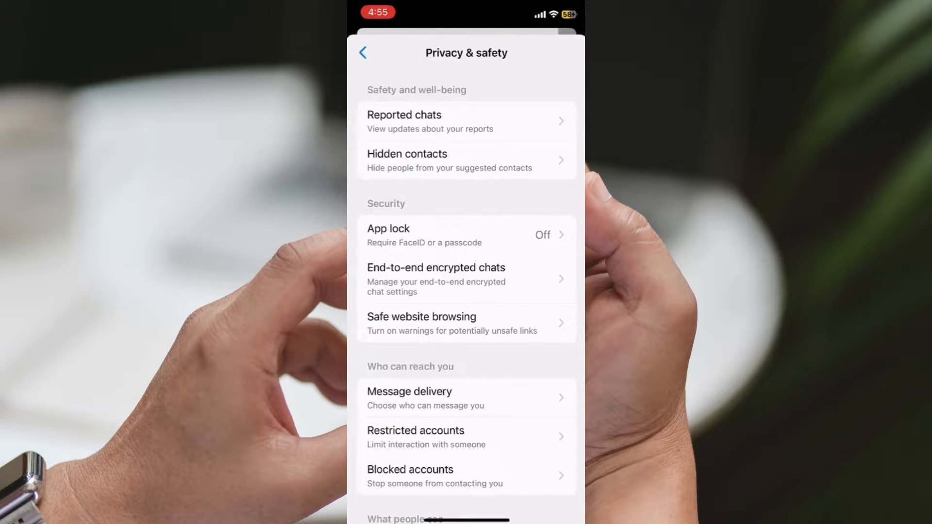
{"action": "scroll", "scroll_direction": "down", "scroll_amount": 3}
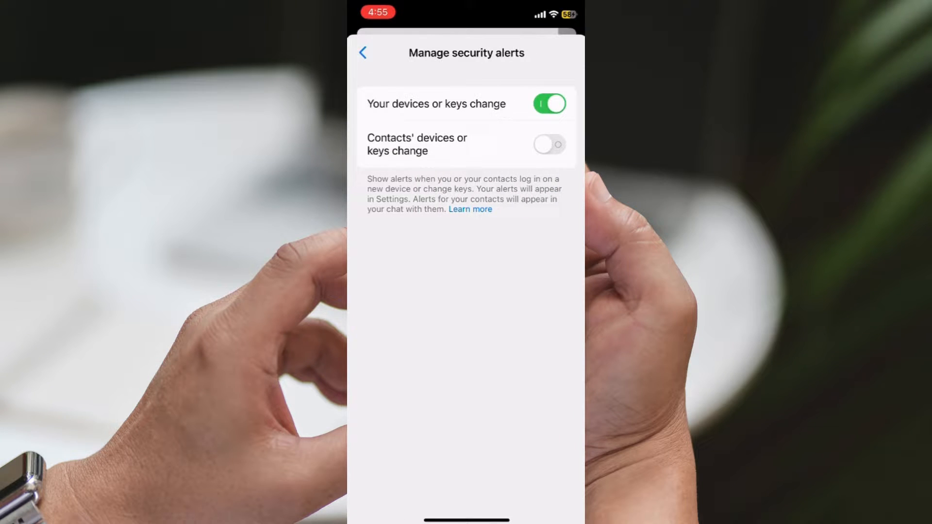
{"action": "left_click", "coordinate": [363, 53]}
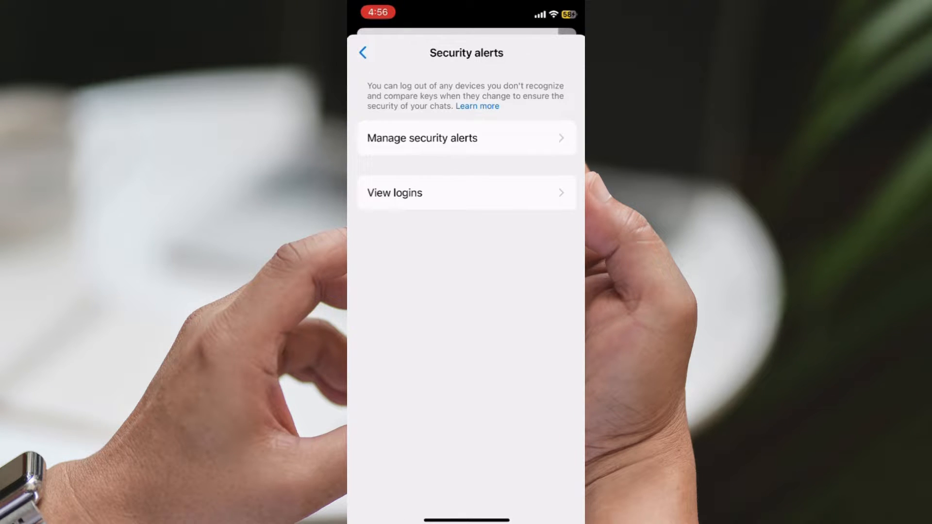
{"action": "left_click", "coordinate": [362, 52]}
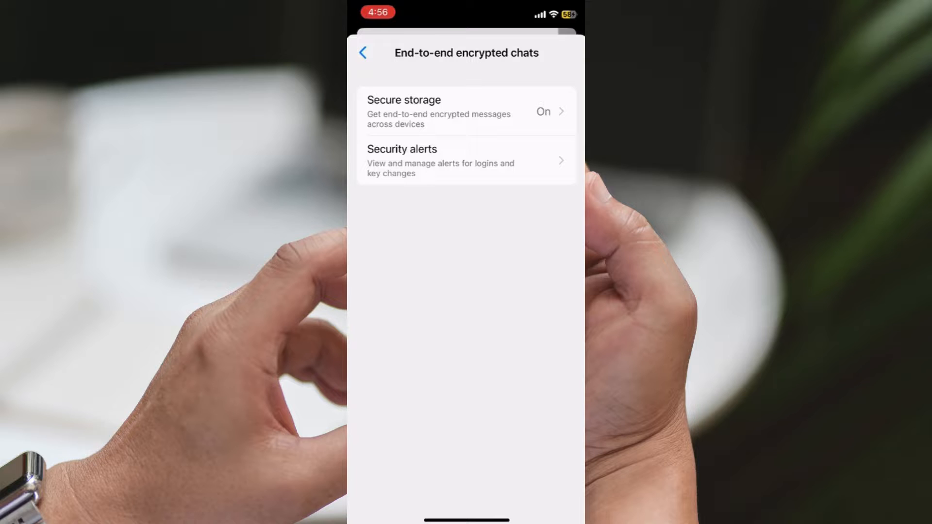
{"action": "left_click", "coordinate": [362, 53]}
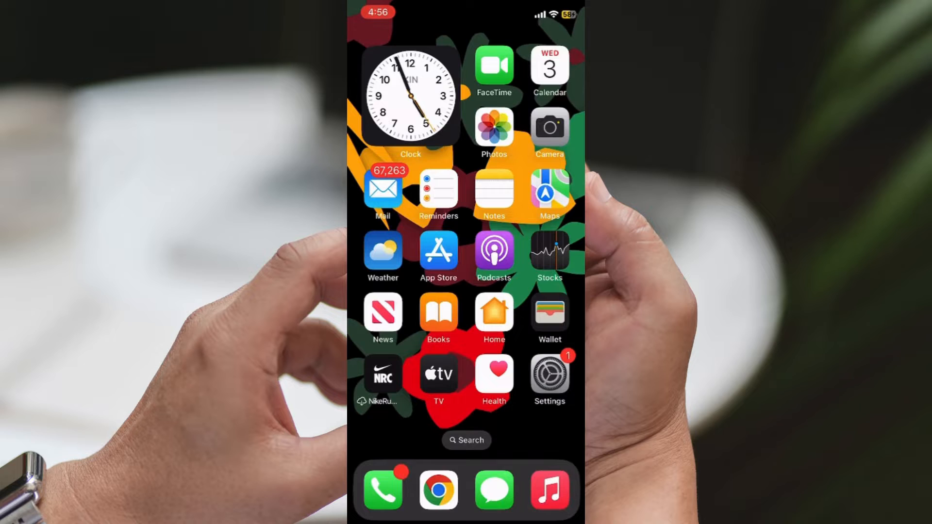
Search the App Store for "messenger" and show the matching apps.
{"action": "type", "text": "m"}
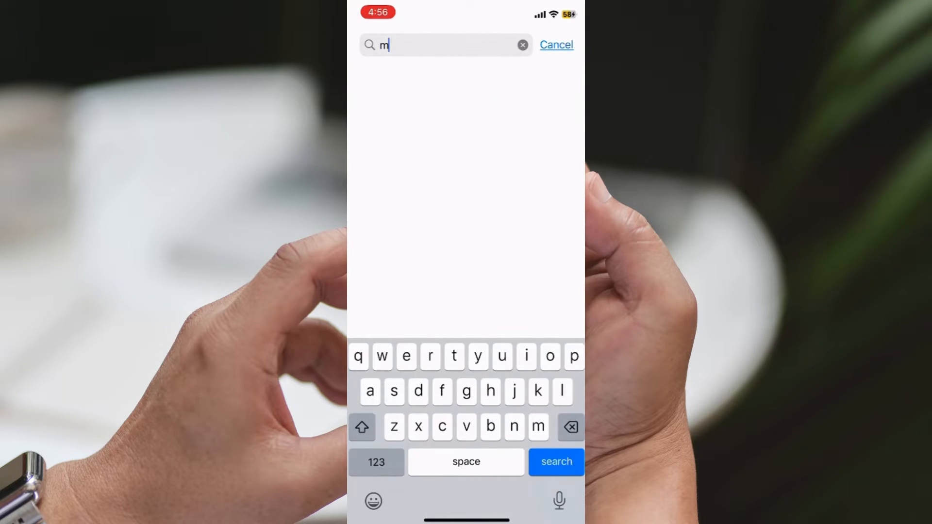
{"action": "type", "text": "essenge"}
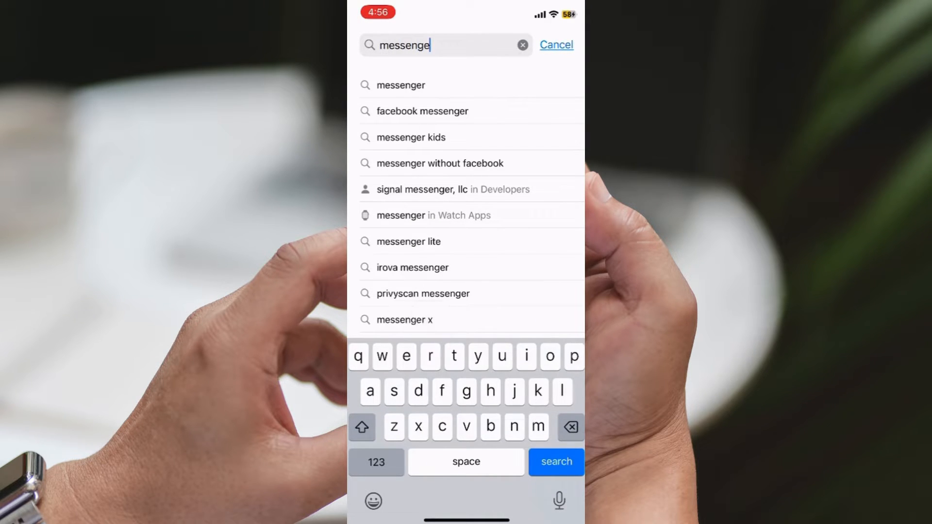
{"action": "left_click", "coordinate": [555, 462]}
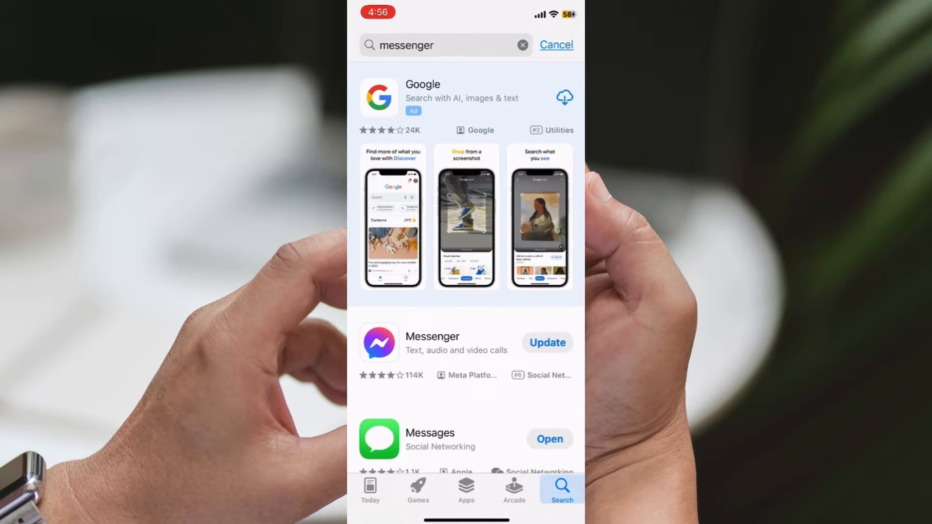
Start Messenger's update and view its app page while it downloads.
{"action": "left_click", "coordinate": [546, 342]}
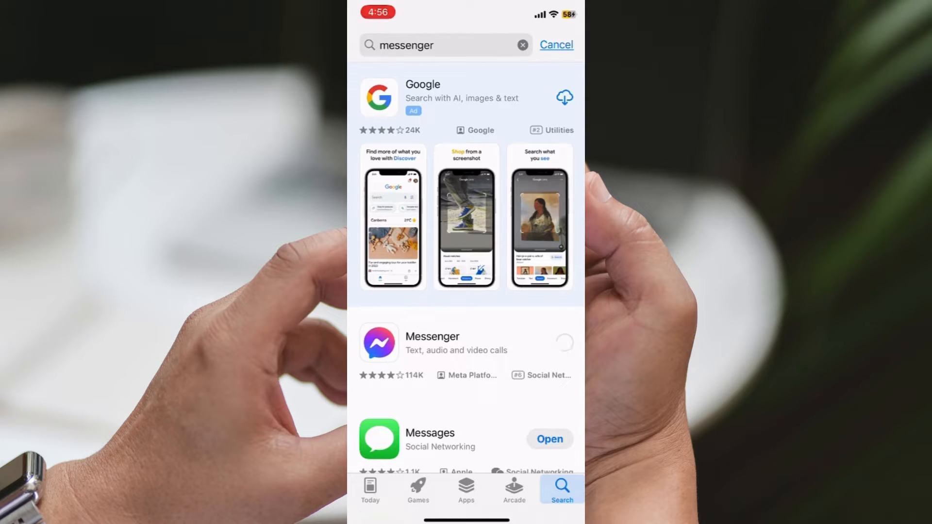
{"action": "left_click", "coordinate": [432, 343]}
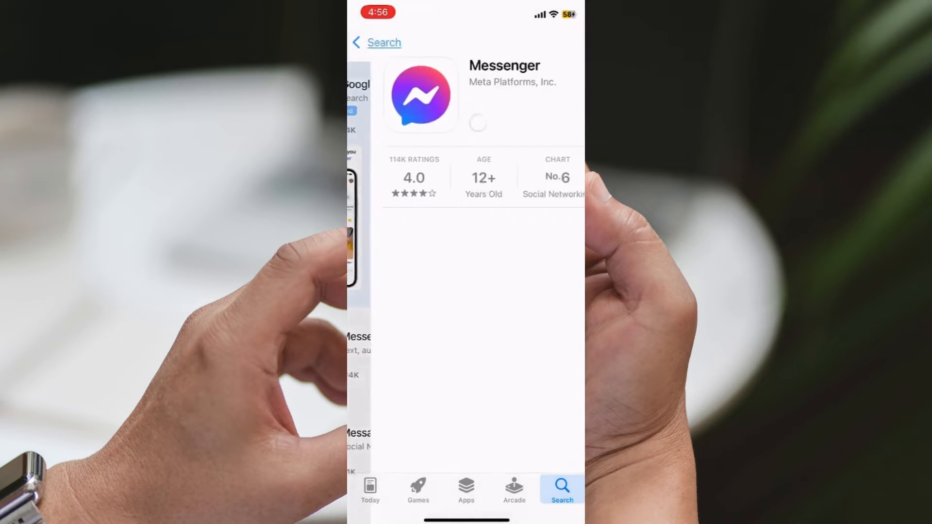